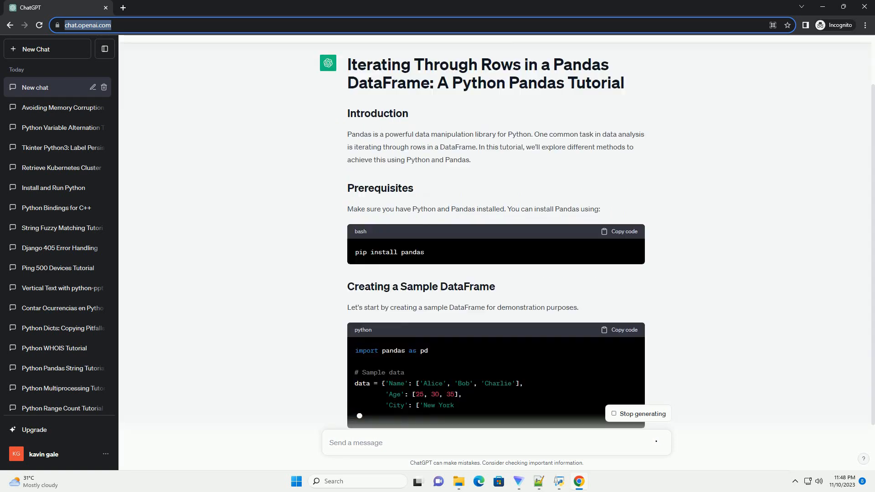
scroll("down", 3)
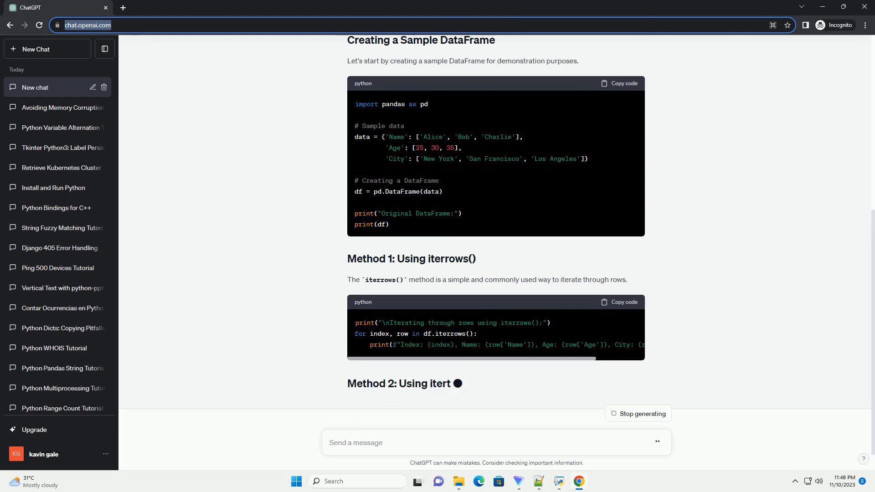
scroll("down", 3)
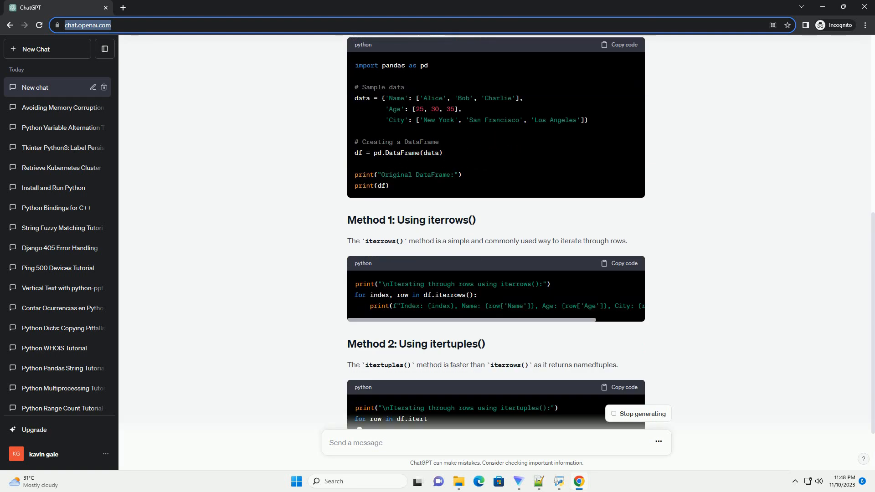
scroll("down", 3)
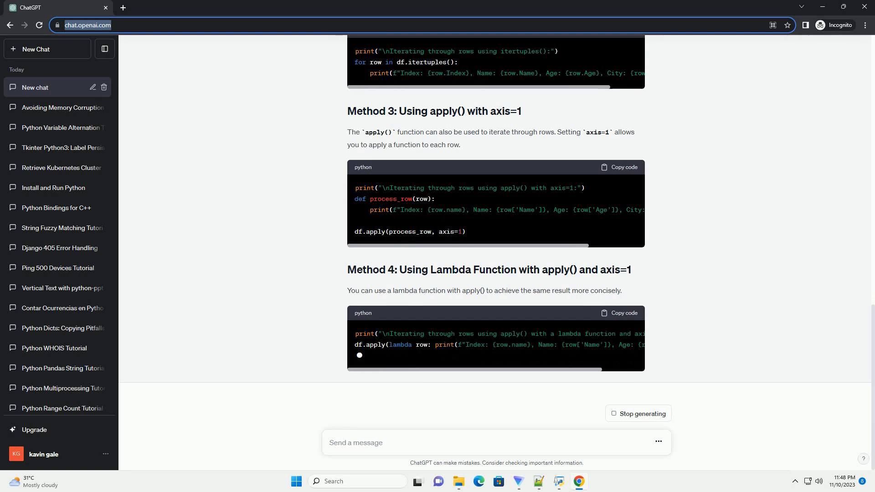
scroll("down", 3)
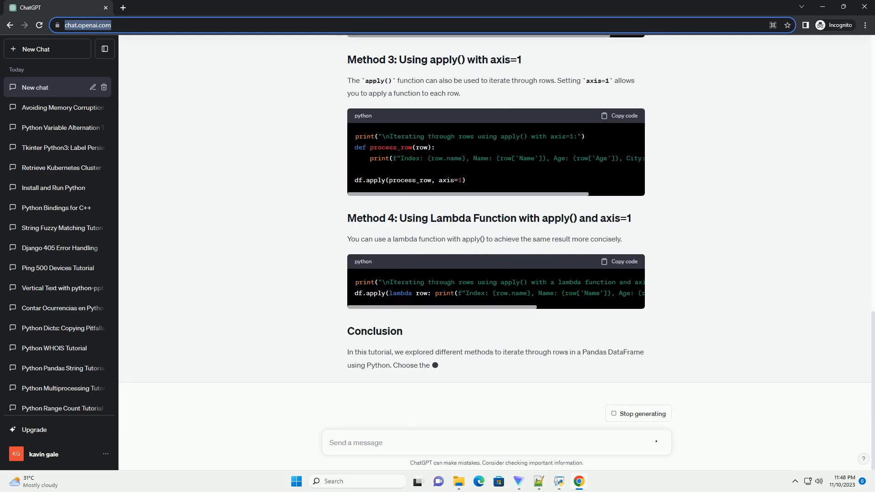